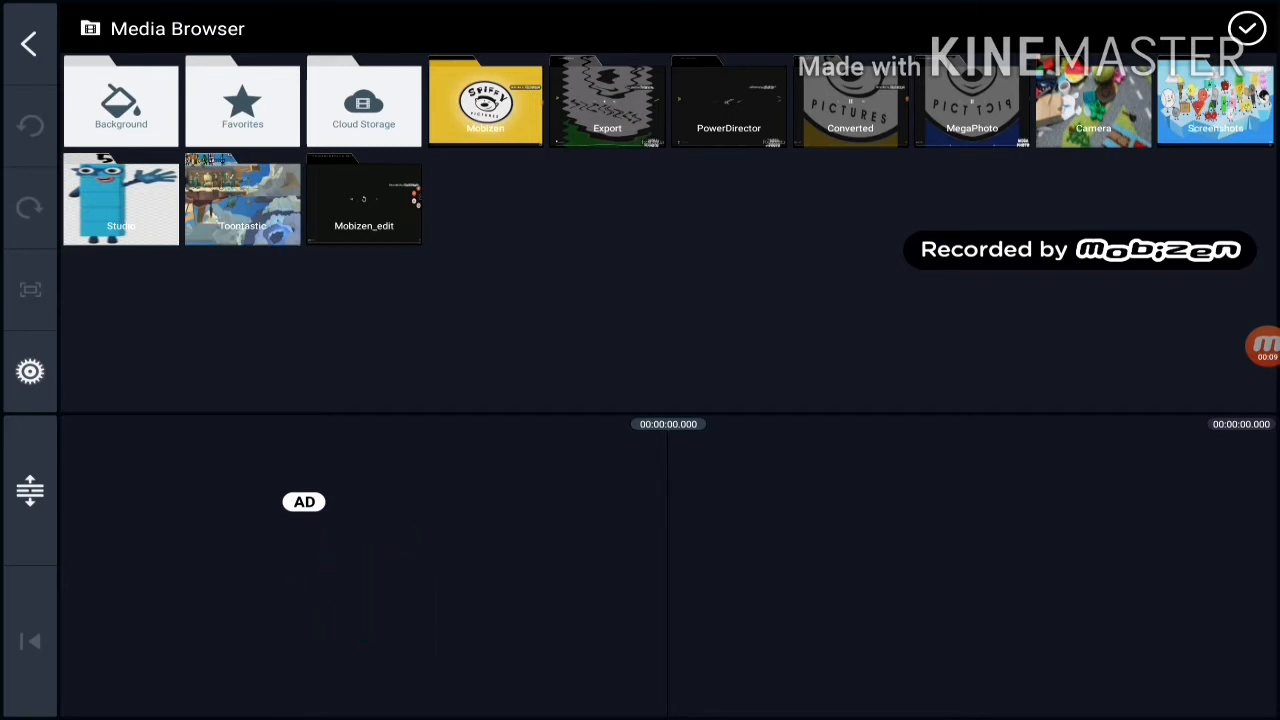
- Open the Mobizen folder and add the Spiffy Pictures recording to the timeline
left_click(485, 103)
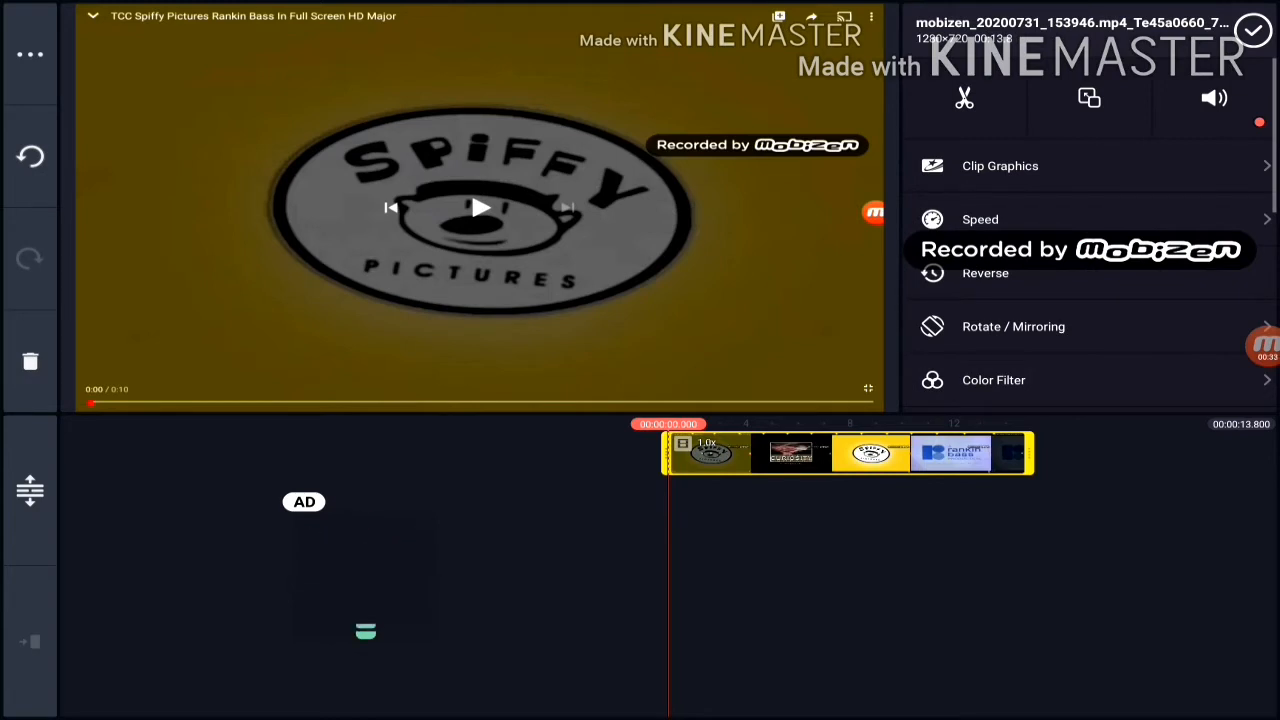
scroll("down", 3)
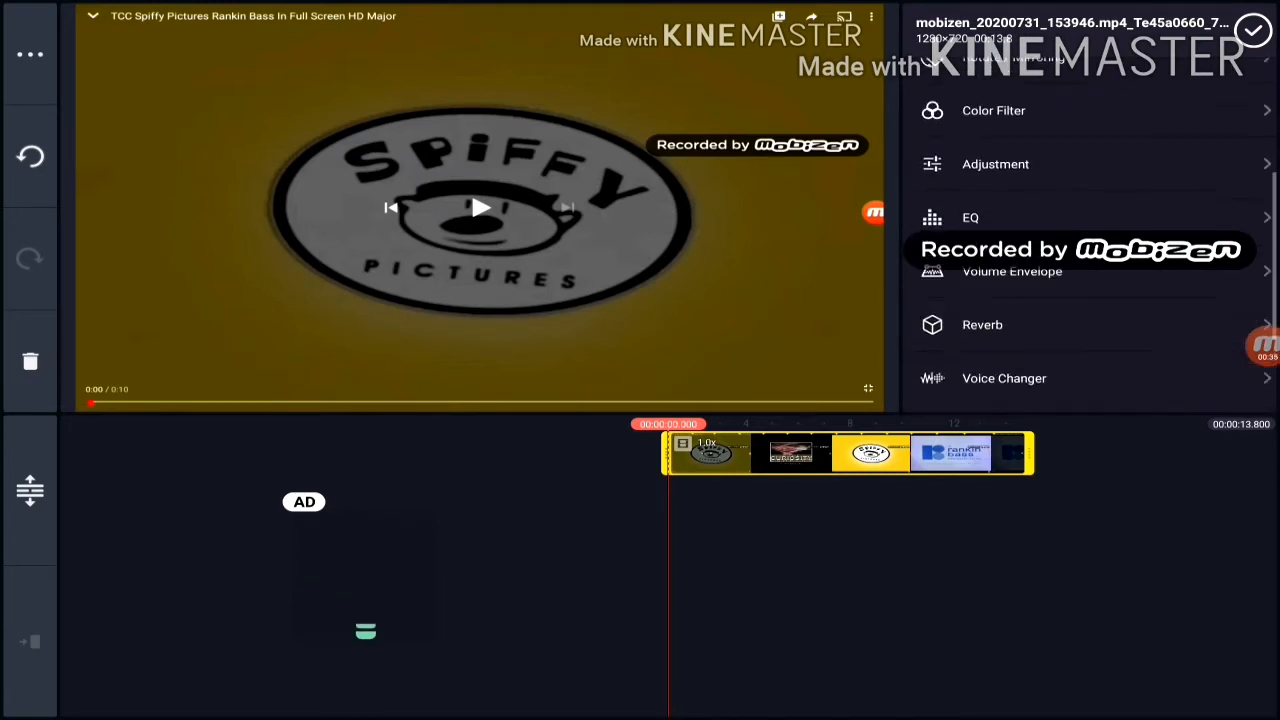
scroll("down", 3)
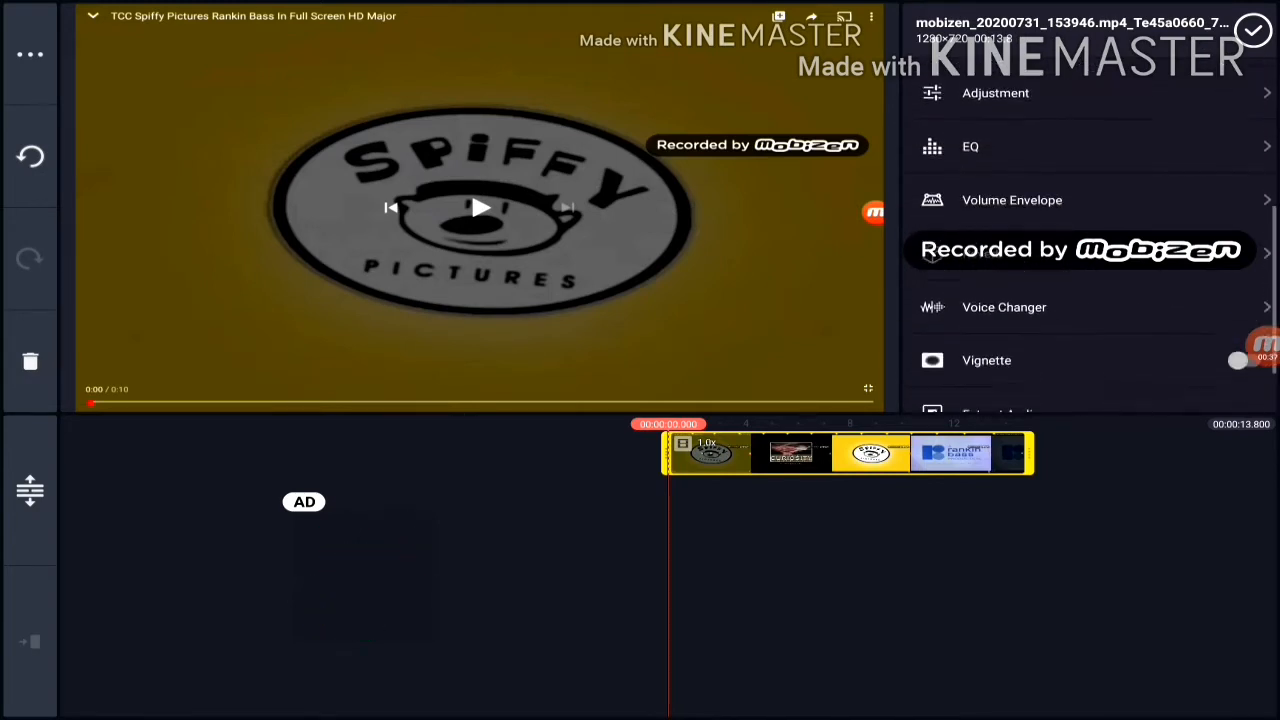
scroll("down", 3)
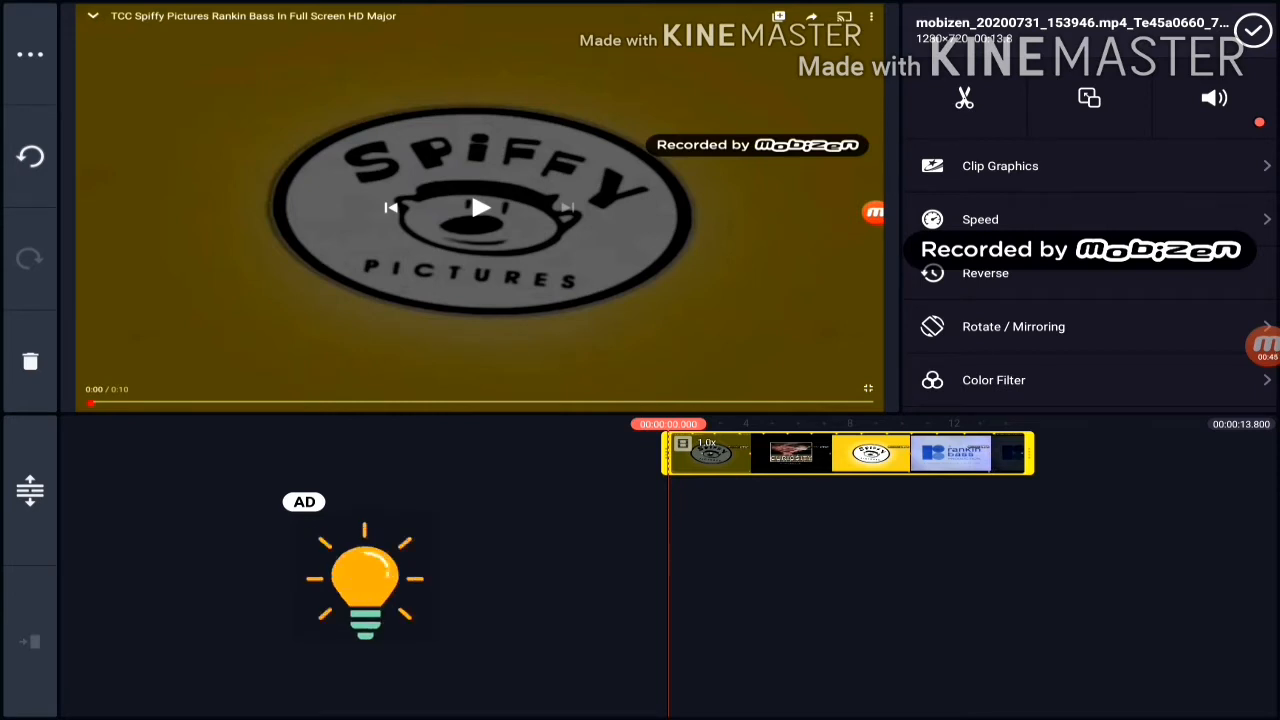
scroll("down", 3)
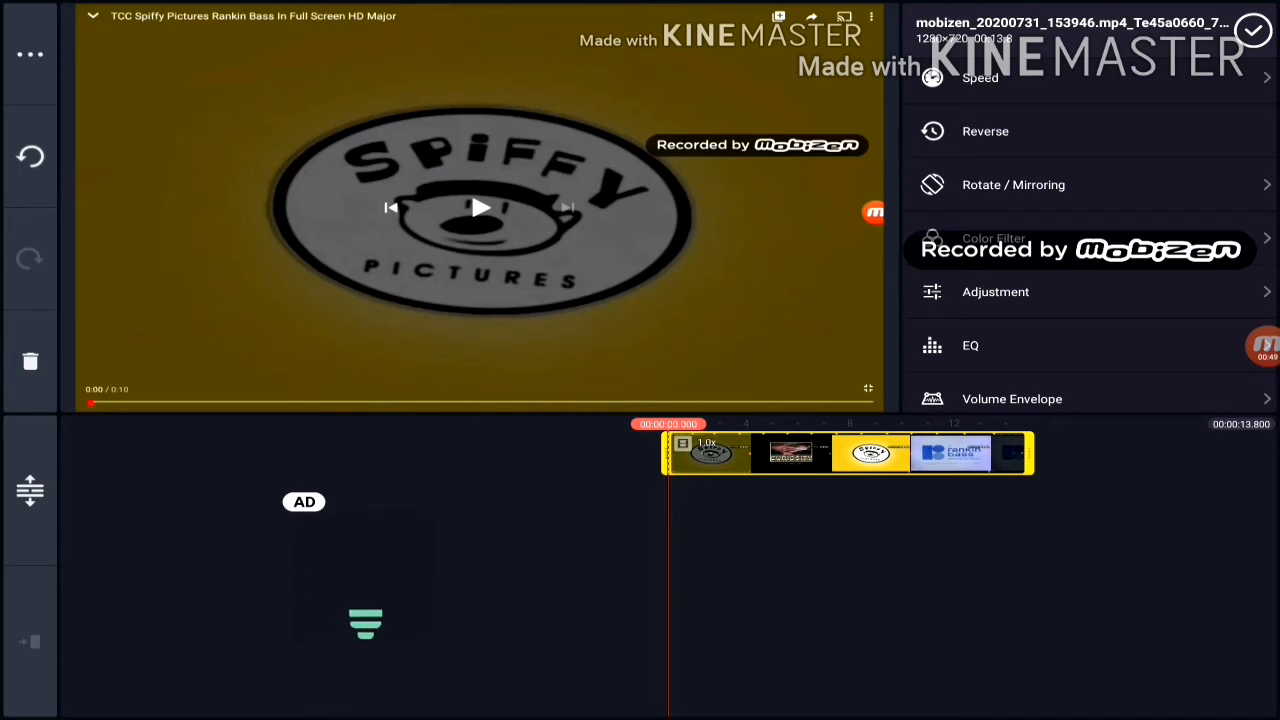
- Flip the Spiffy Pictures clip horizontally via Rotate / Mirroring and close the clip panel
left_click(1013, 184)
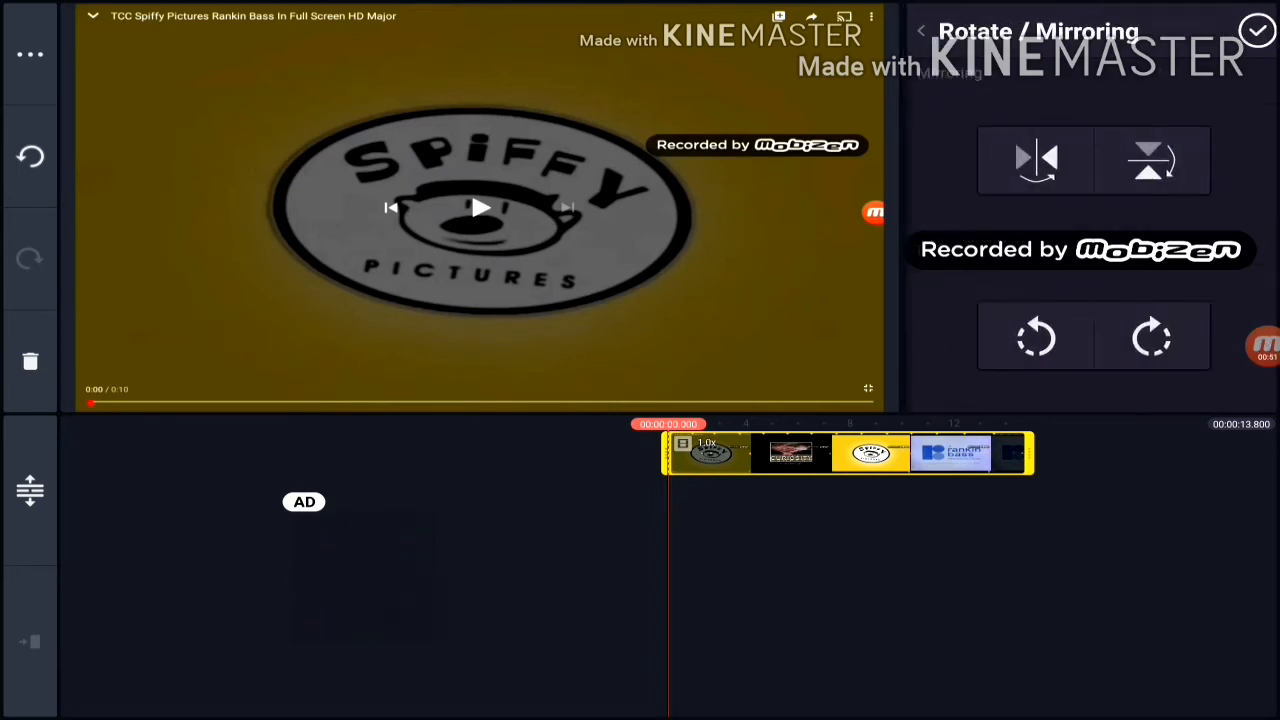
left_click(1035, 160)
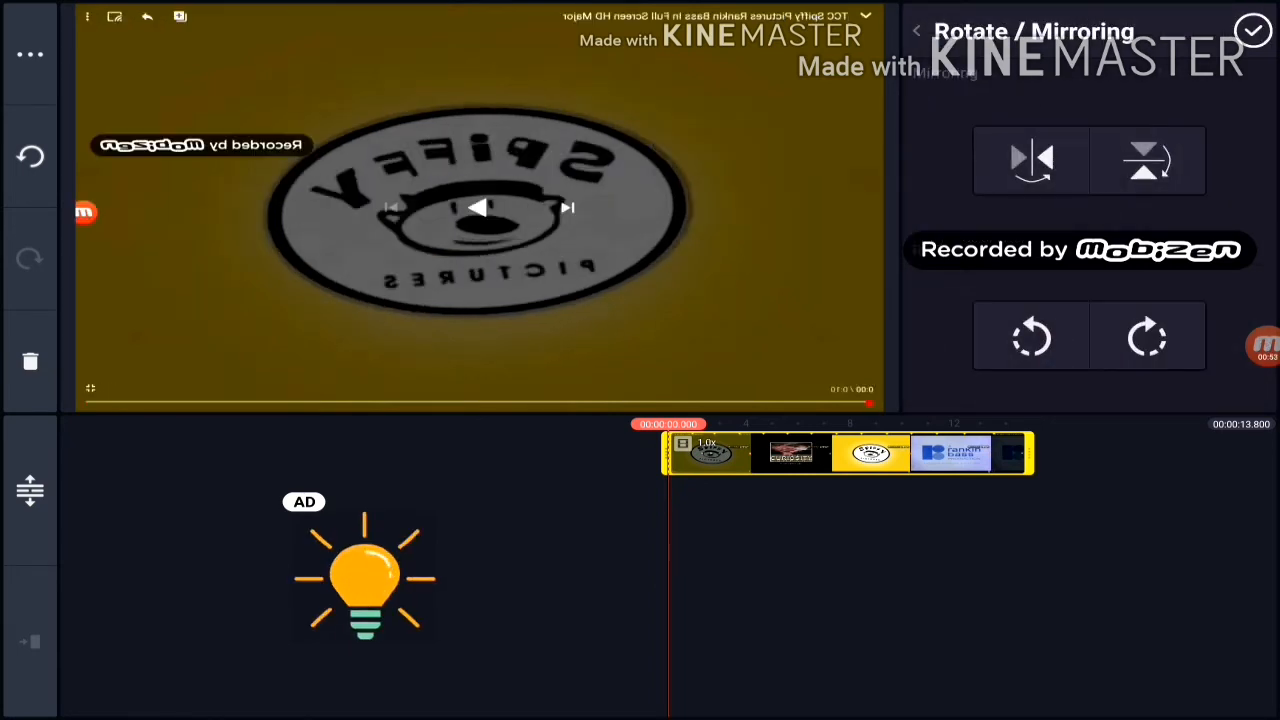
left_click(915, 30)
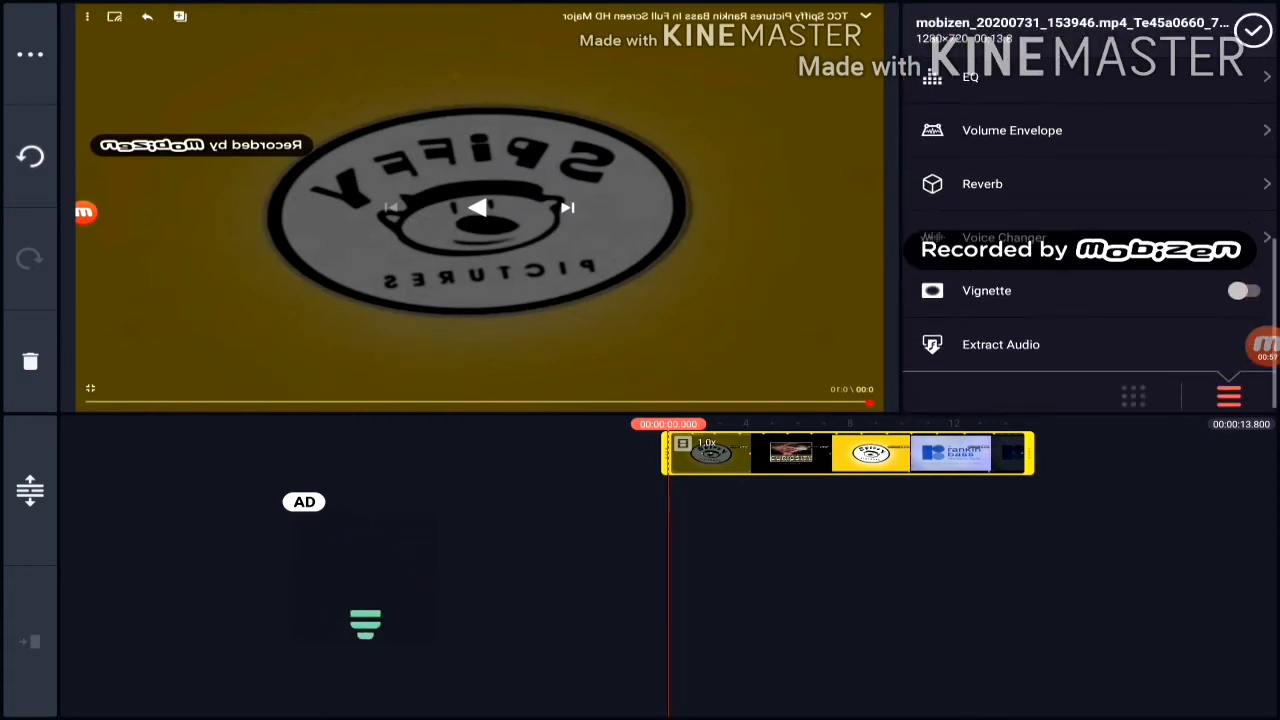
left_click(1004, 237)
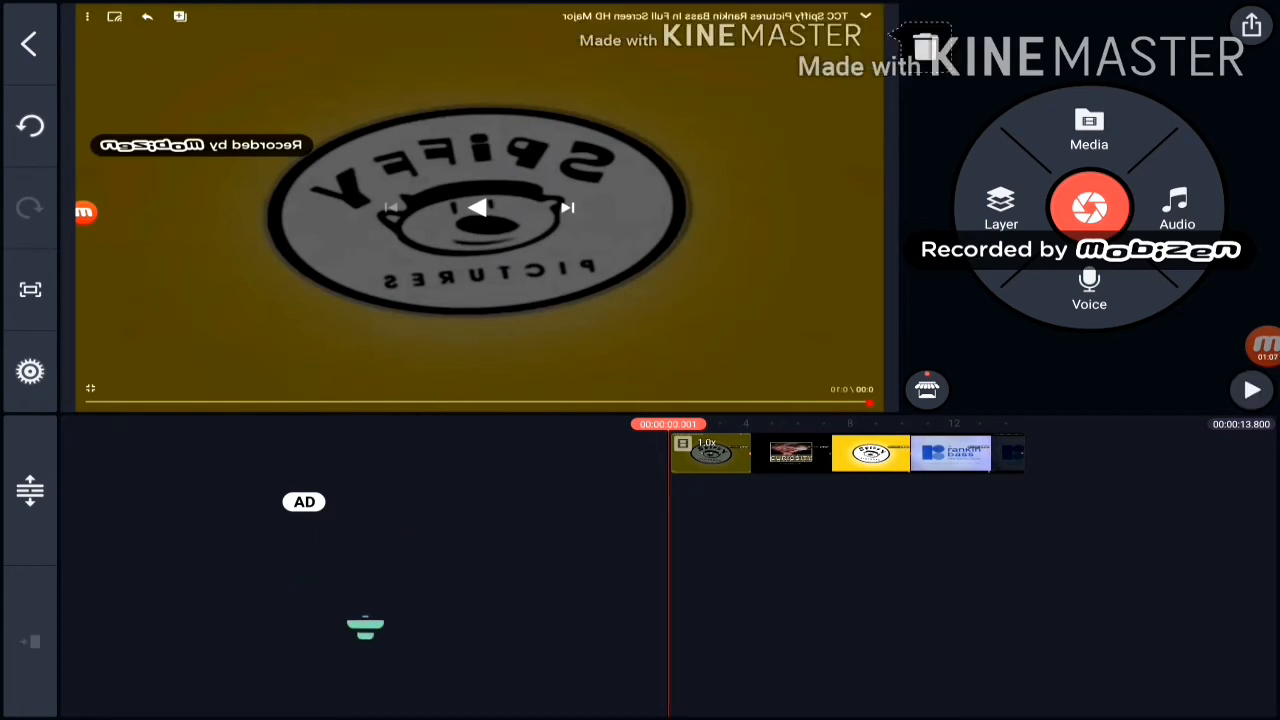
- Play the mirrored video, then reopen the Spiffy Pictures clip's options
left_click(1251, 390)
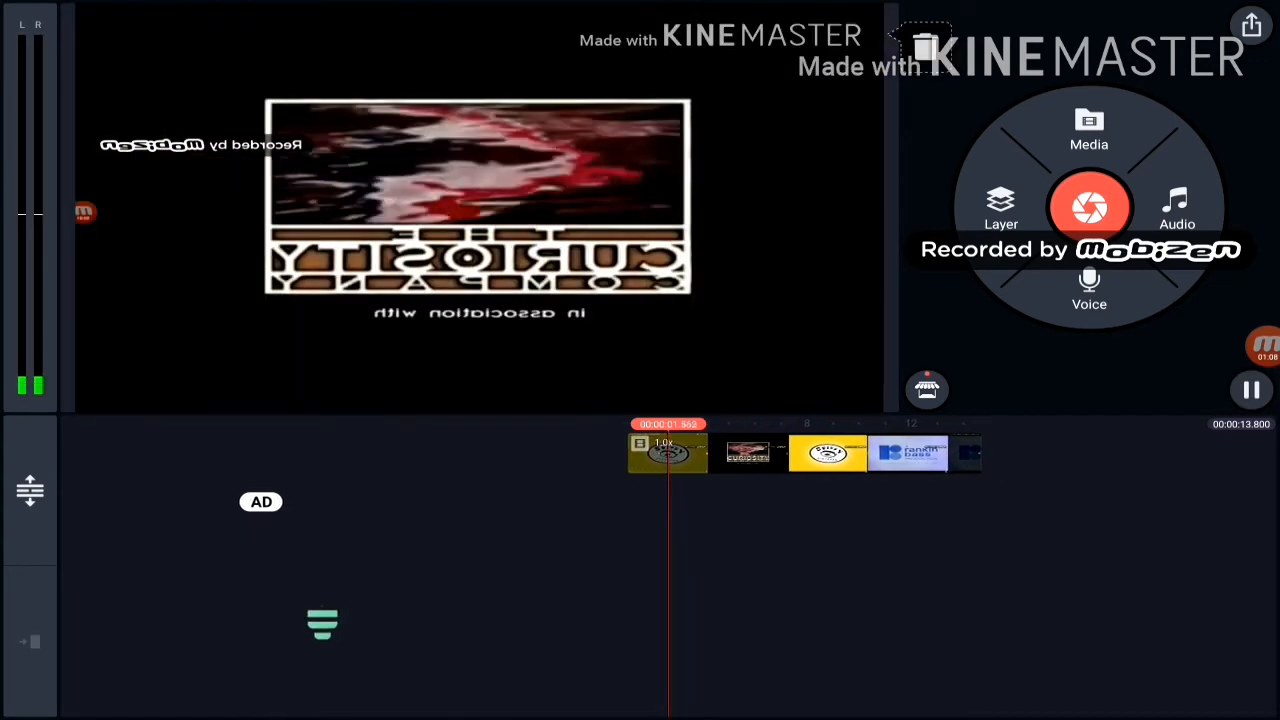
left_click(668, 452)
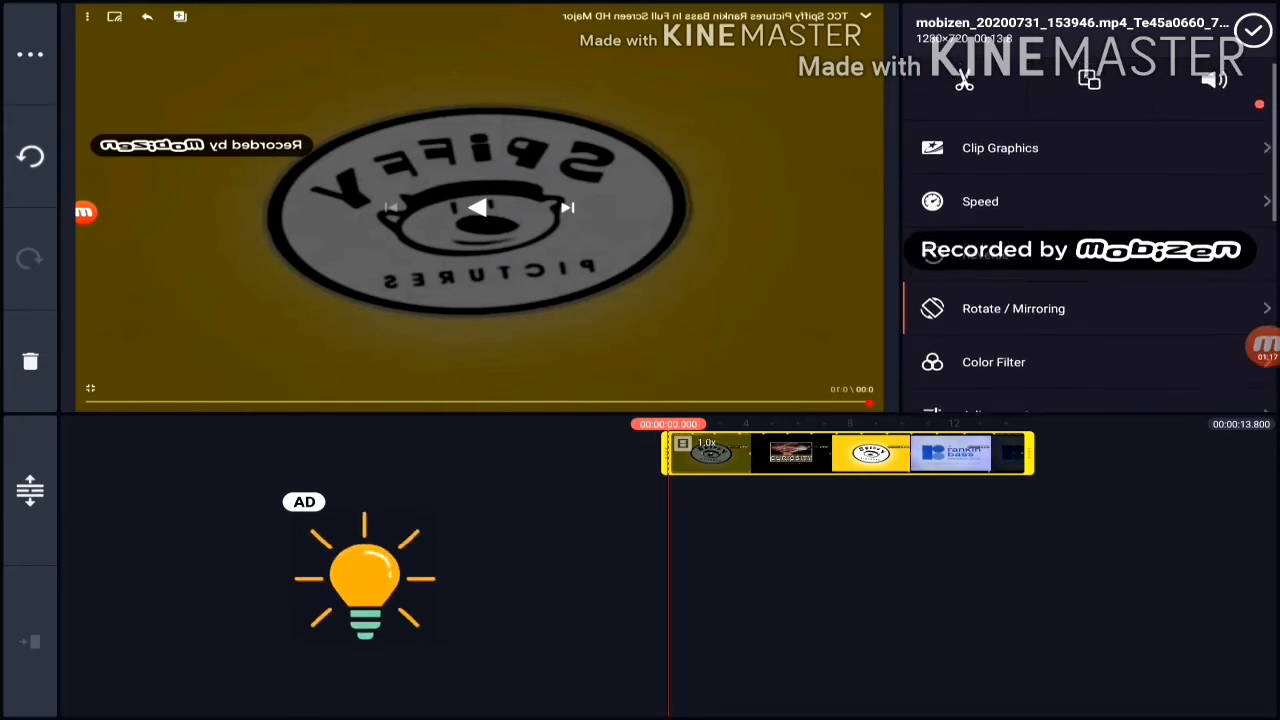
- Apply a Warm W colour filter to the Spiffy Pictures clip
left_click(993, 362)
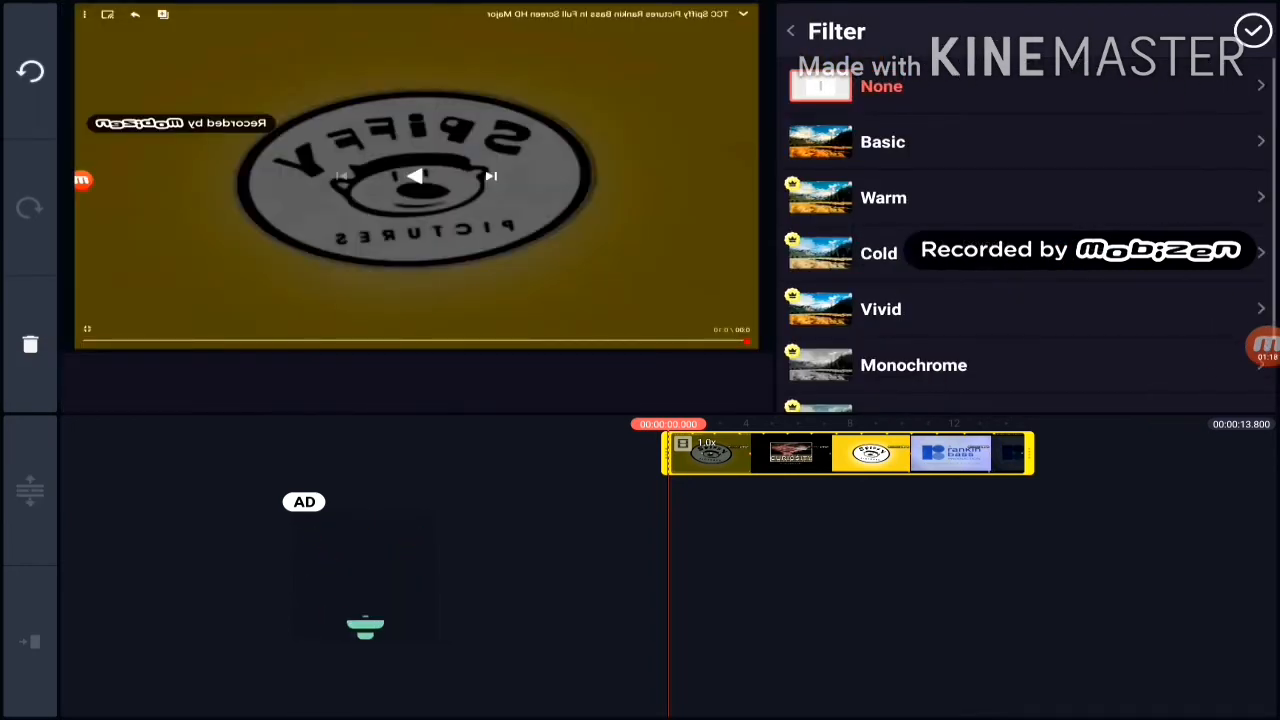
left_click(883, 197)
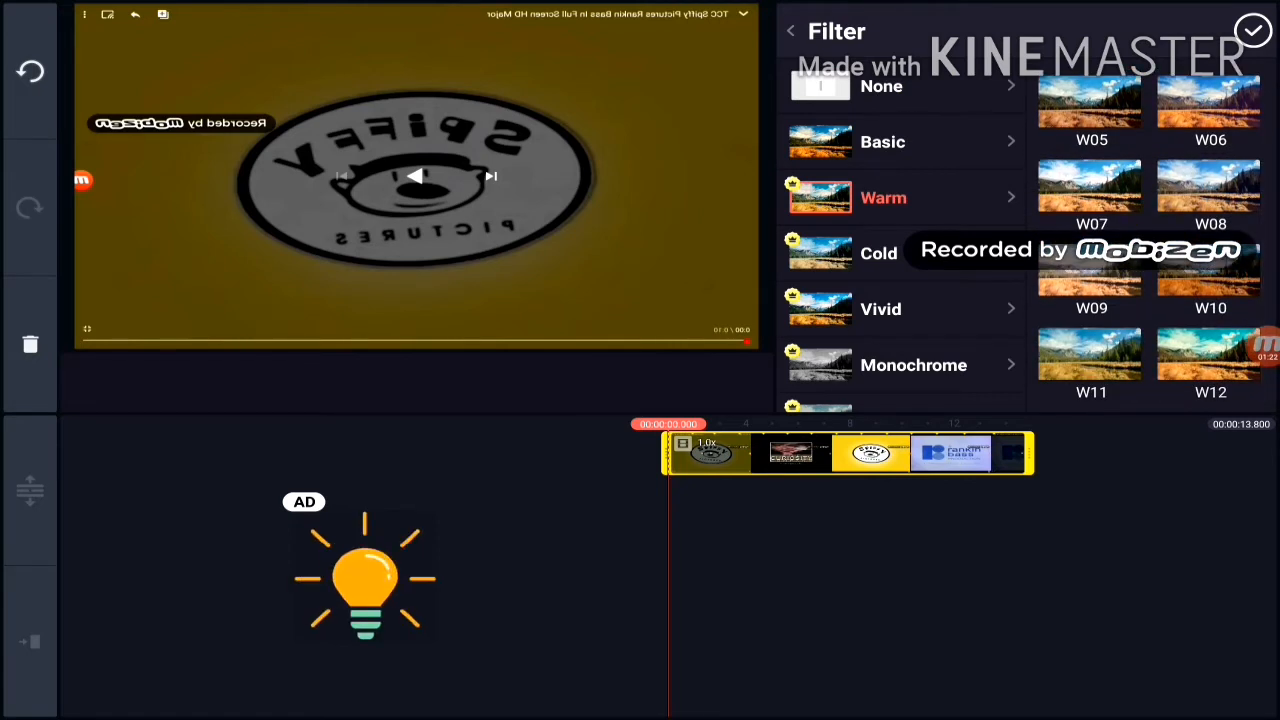
left_click(883, 141)
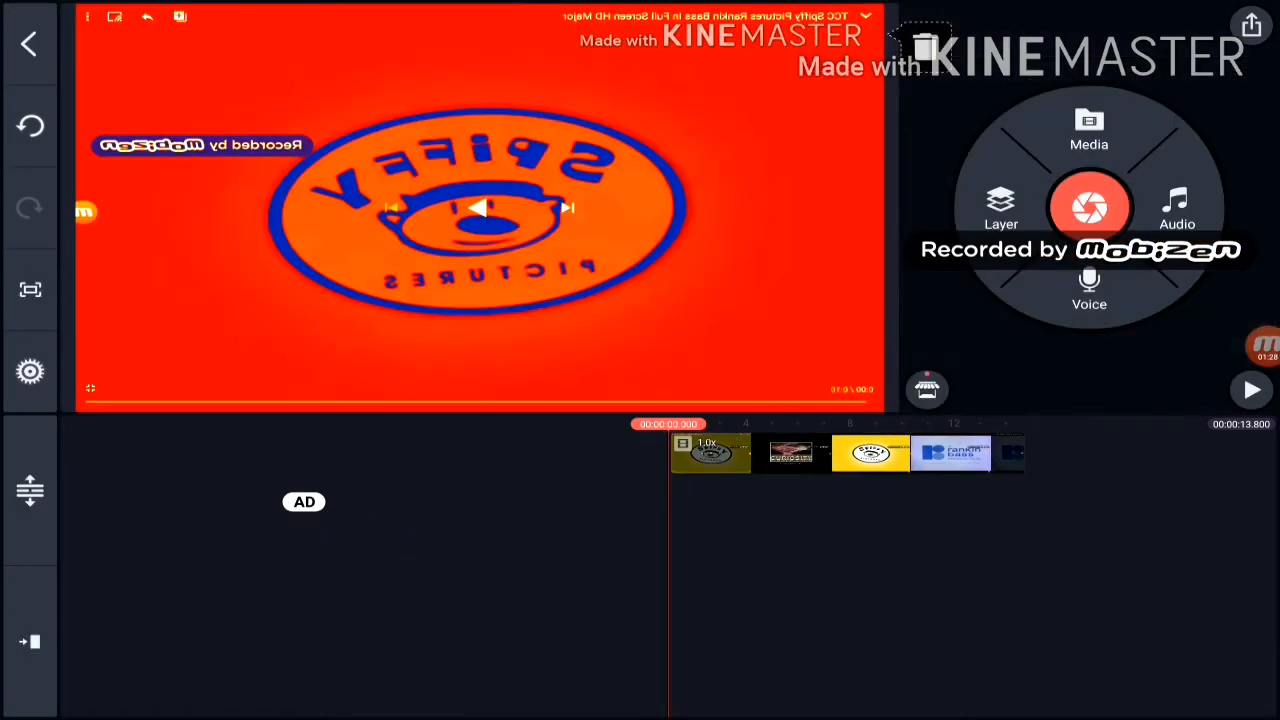
left_click(1251, 390)
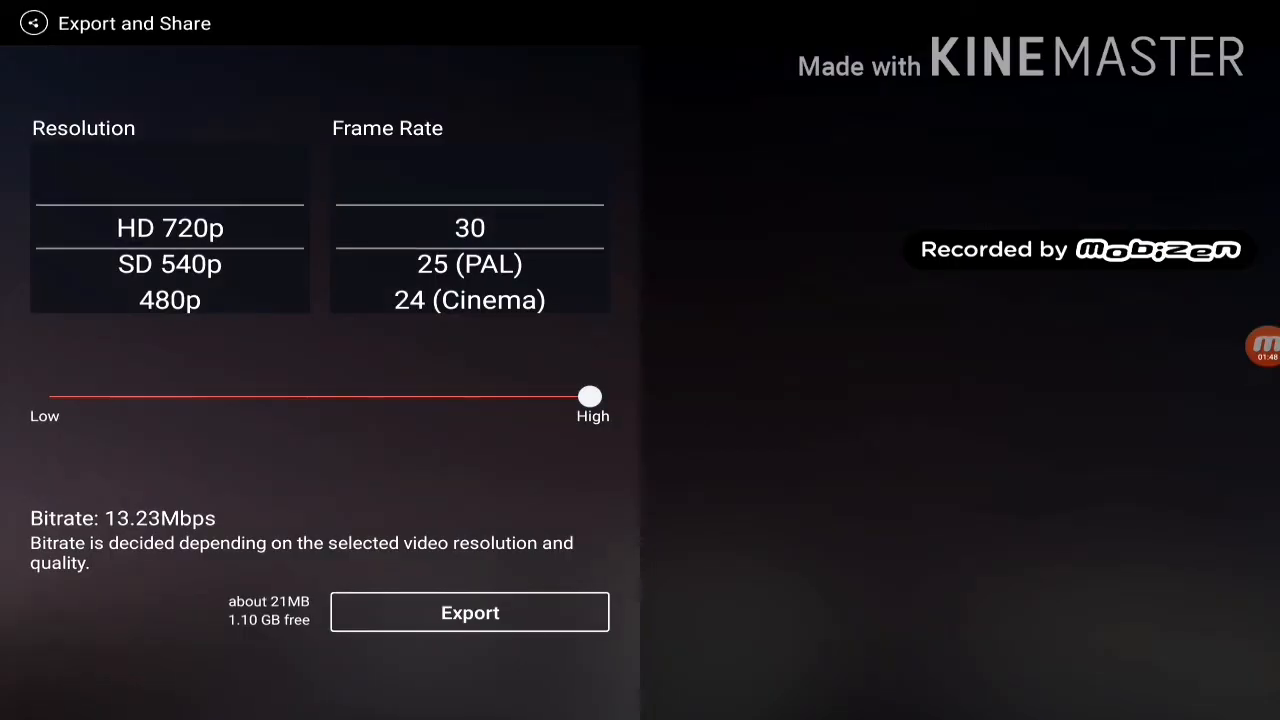
- Export the video at HD 720p, 30 fps, high quality
left_click(469, 612)
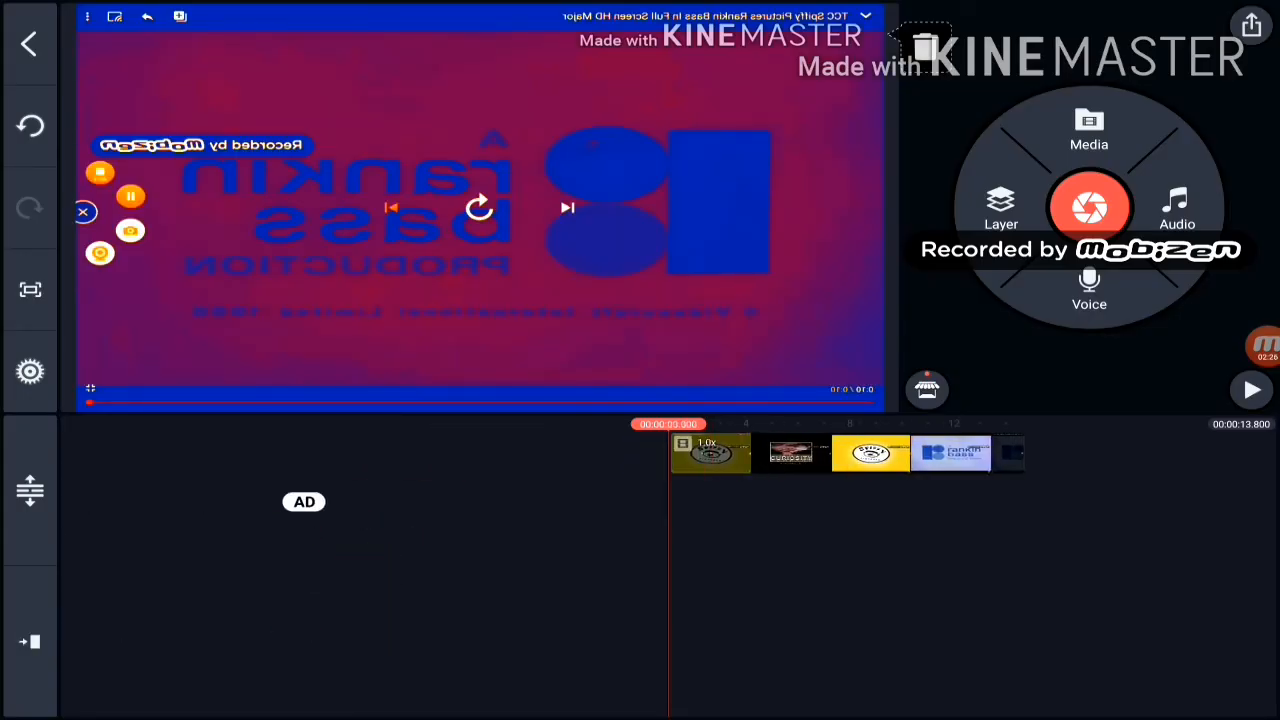
- Return to the video's start and play the mirrored, tinted video
left_click(1251, 390)
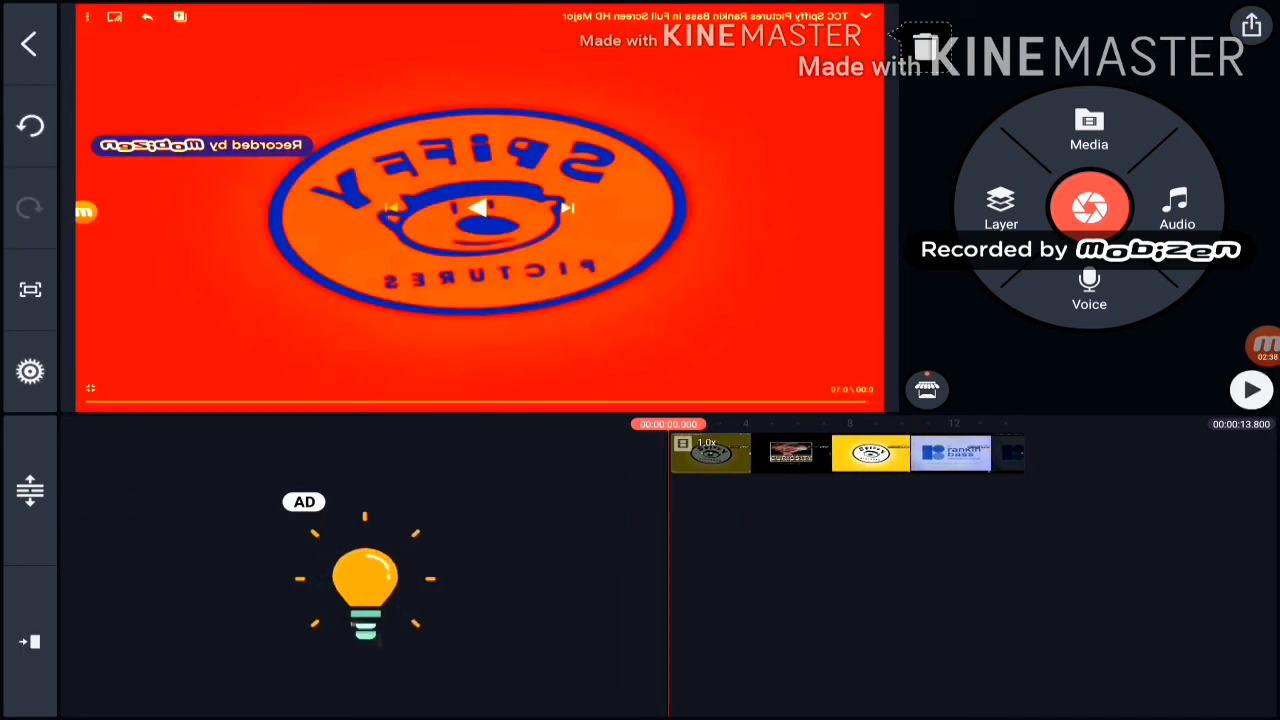
left_click(1251, 389)
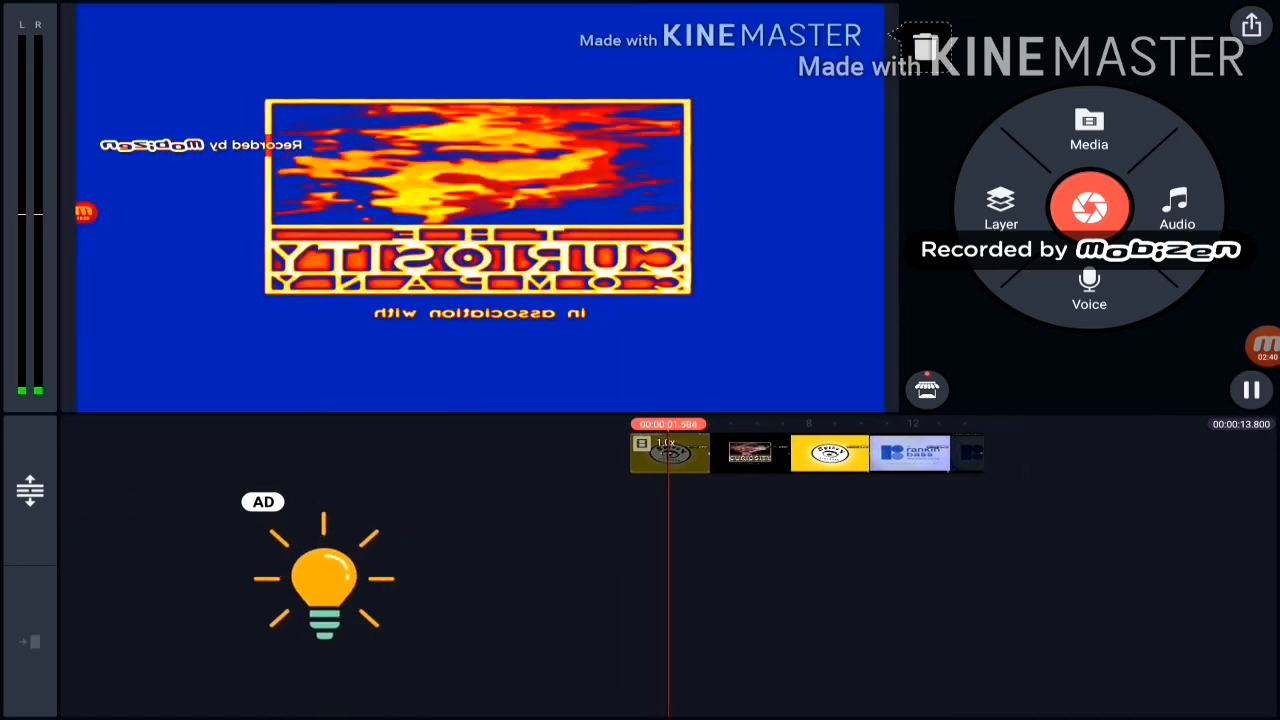